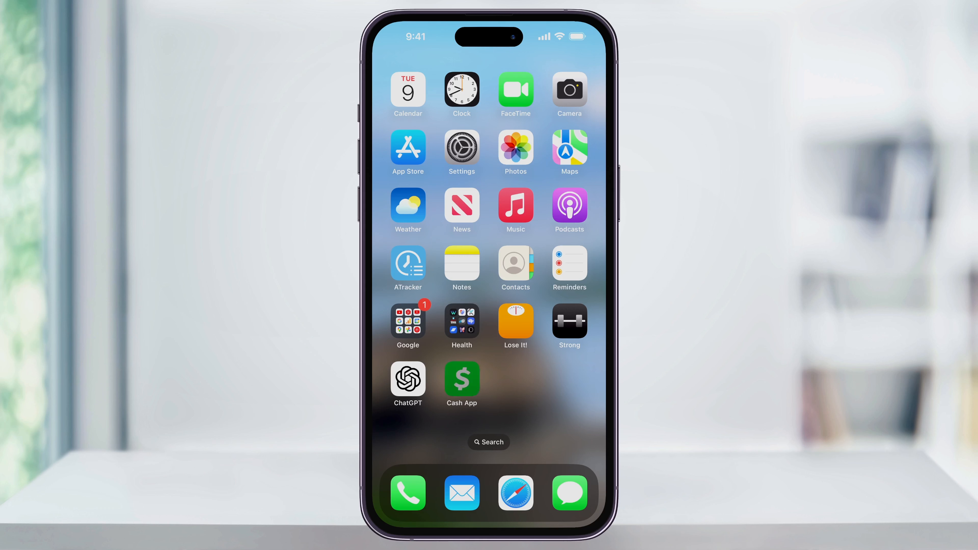
Step: Launch Cash App and scroll the profile down to Account & settings
left_click(461, 379)
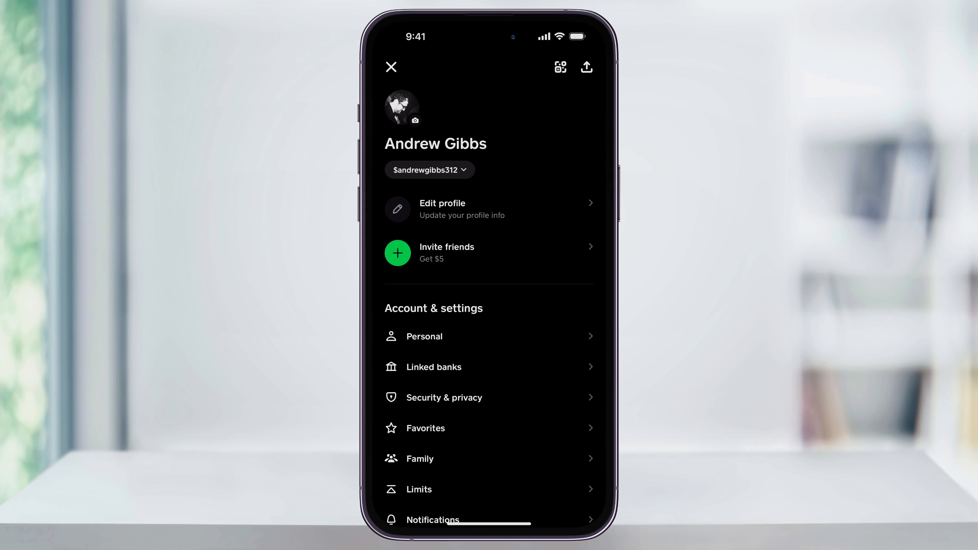
scroll("down", 3)
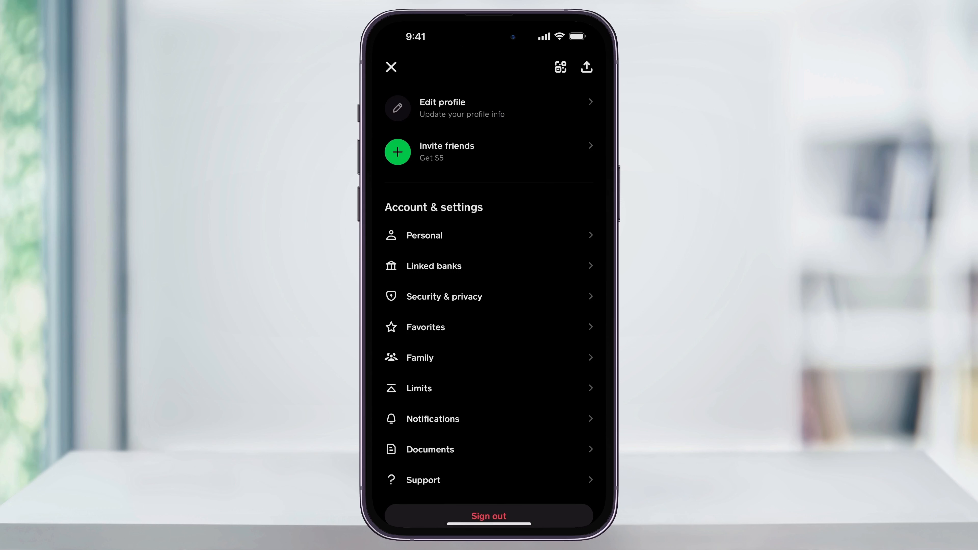
Step: Show the Linked banks page listing the two linked accounts
left_click(433, 266)
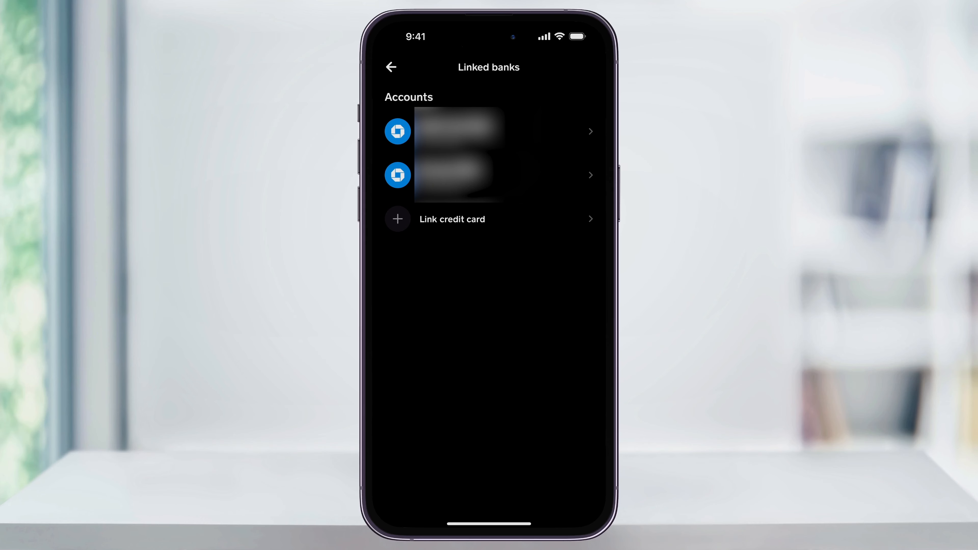
Step: Fill the Link credit card form and submit it so 'Linking…' appears
left_click(452, 219)
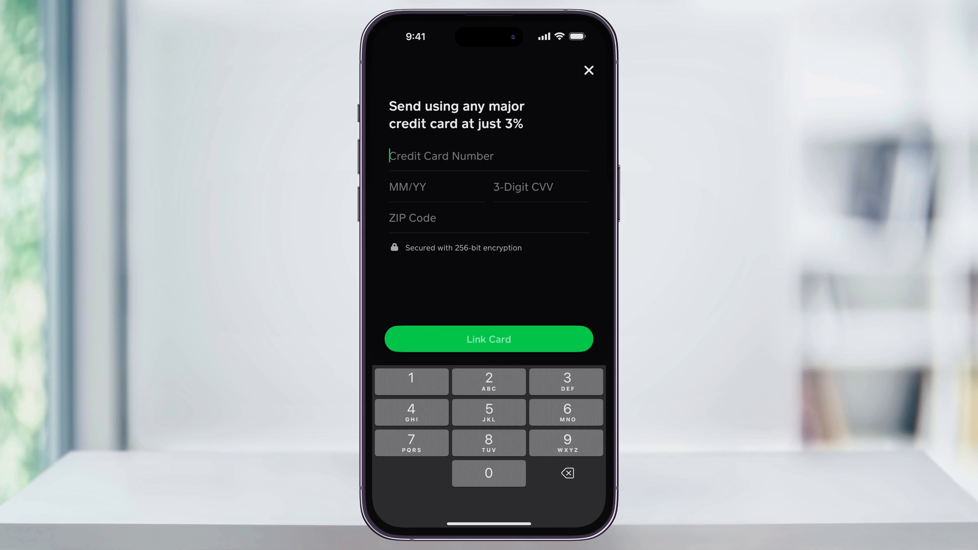
left_click(488, 339)
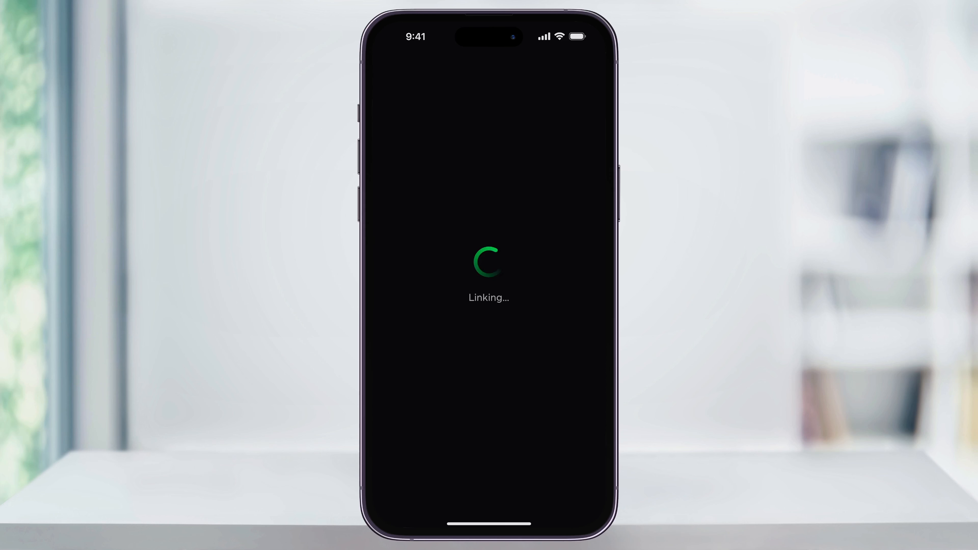